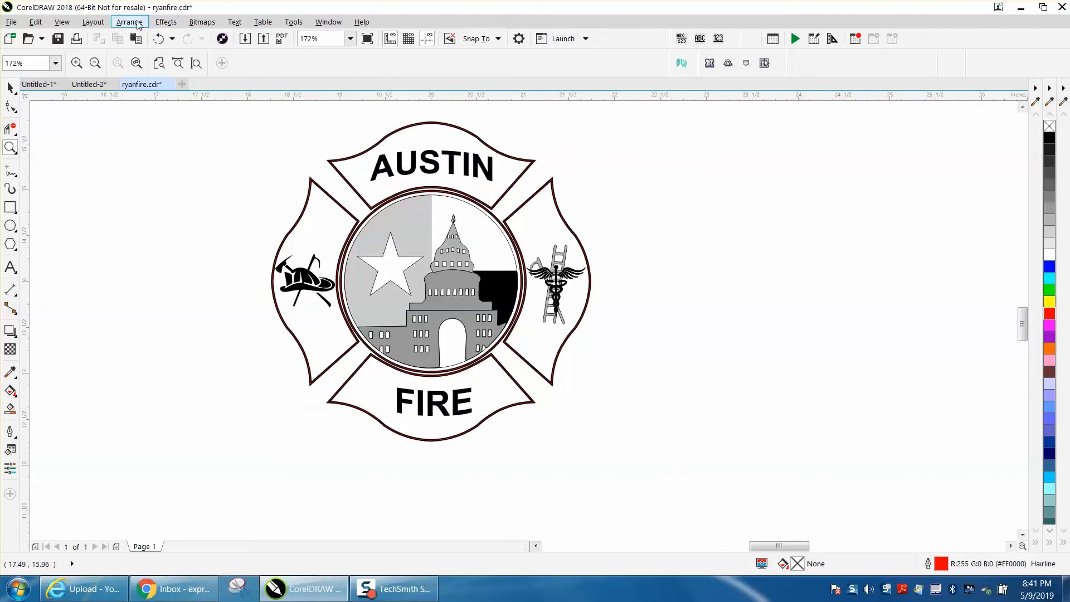
Select all 23 badge objects and group them through the Arrange menu.
click(129, 21)
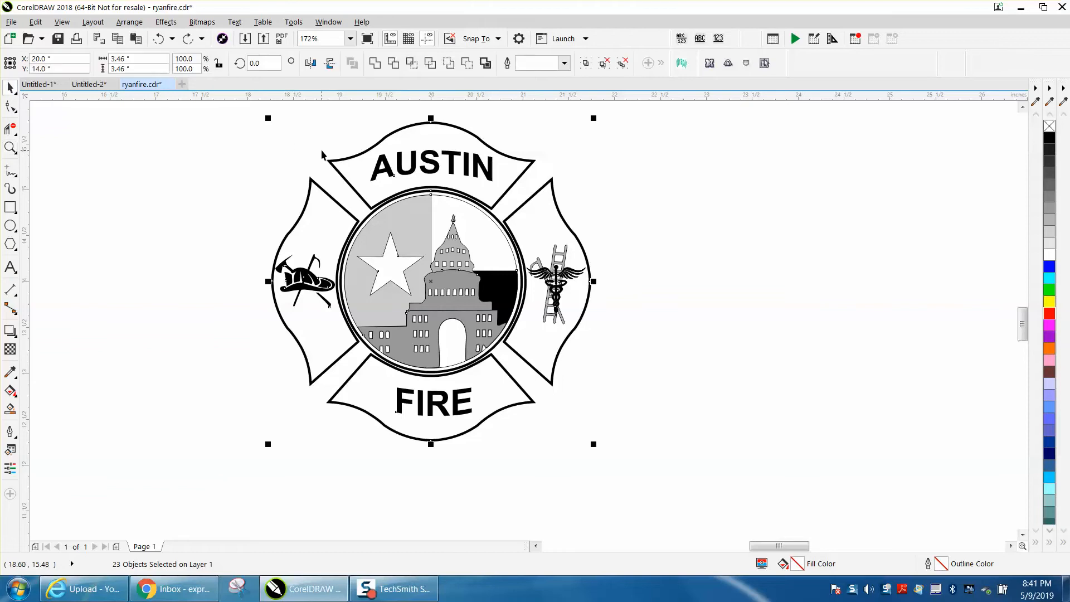
mouse_move(295, 148)
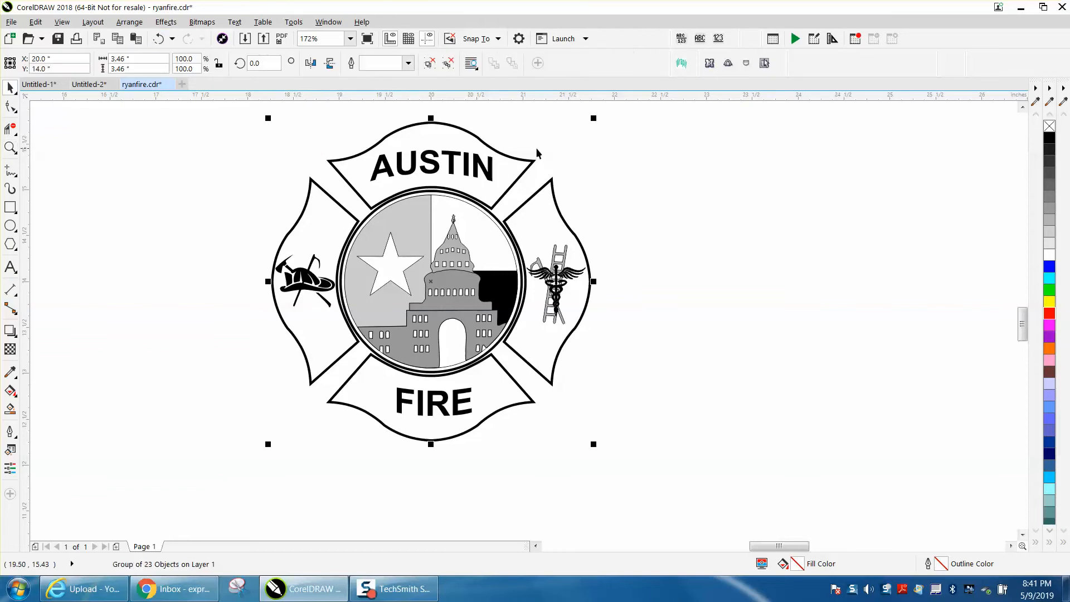
drag(429, 281, 545, 281)
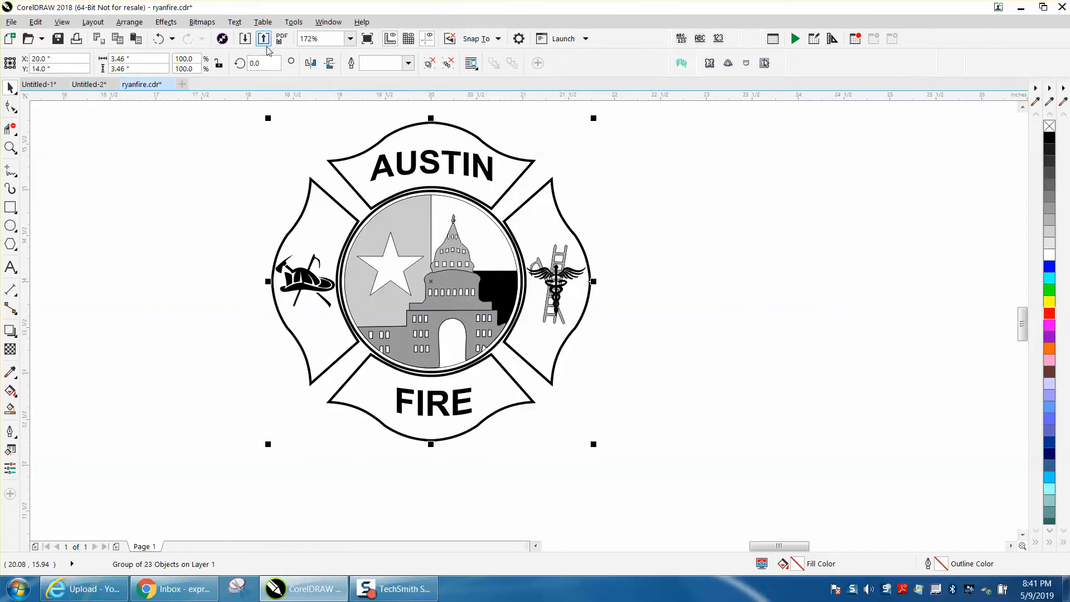
click(129, 22)
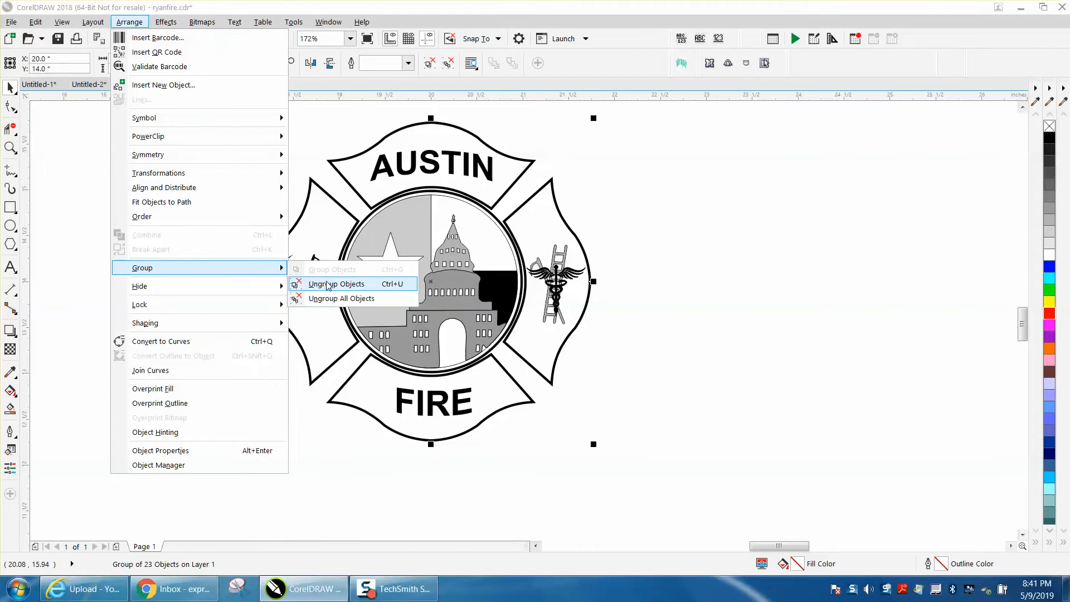
Ungroup the badge and make a red hairline Boundary outline of the cross beside it.
click(335, 283)
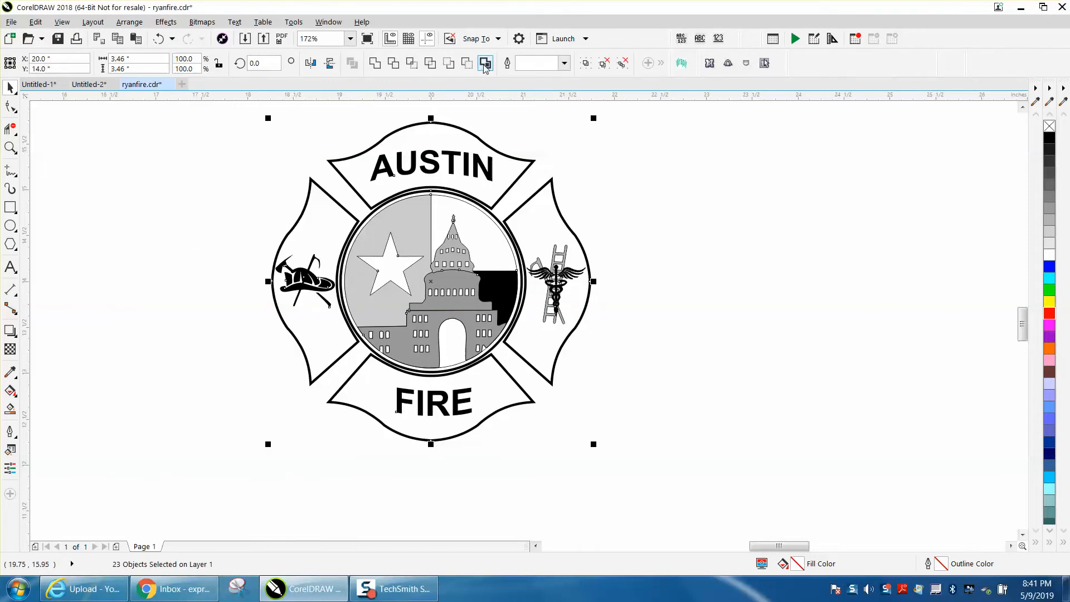
click(483, 62)
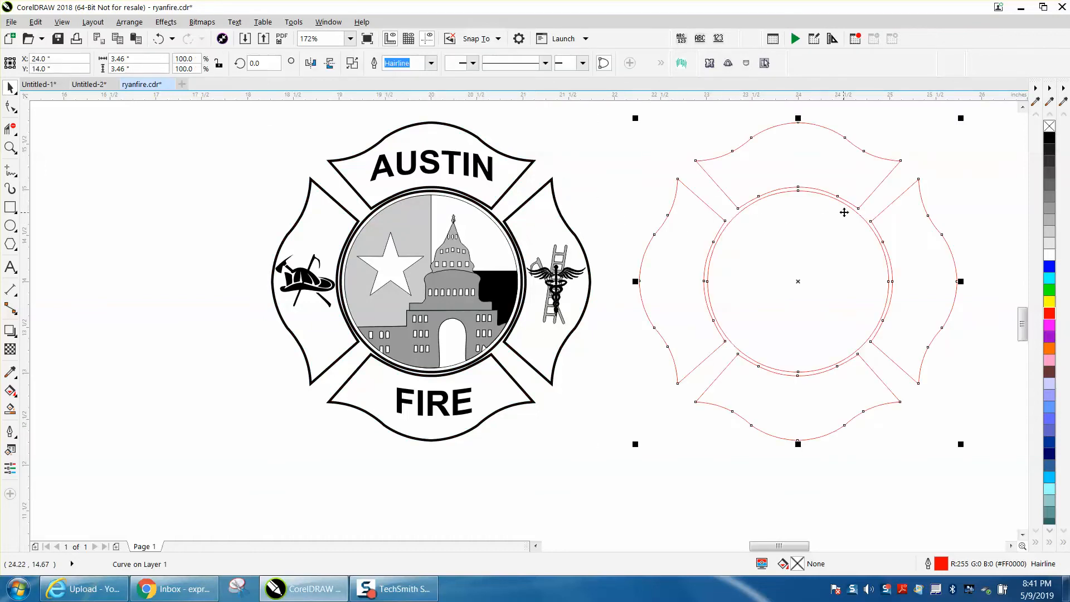
Apply an Outside contour with 0.13-inch offset around the cross outline from Effects > Contour.
click(166, 23)
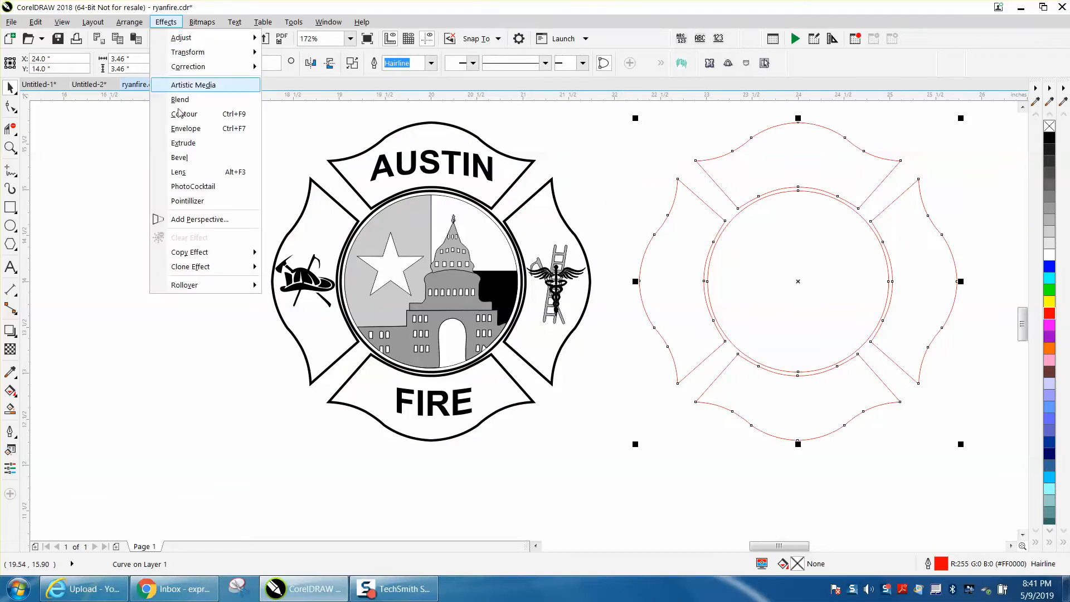
click(184, 113)
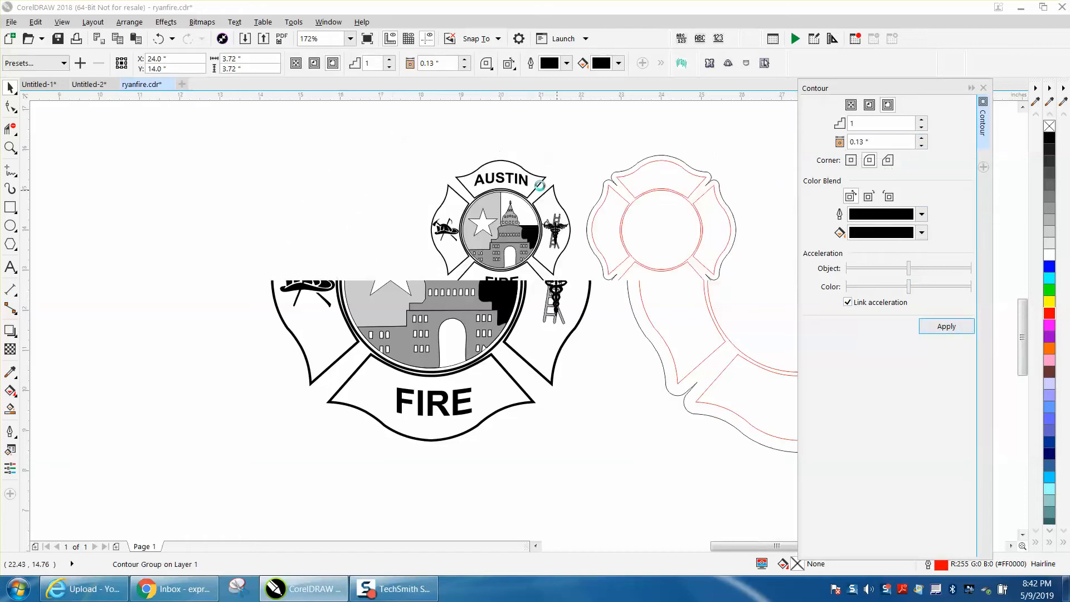
click(129, 22)
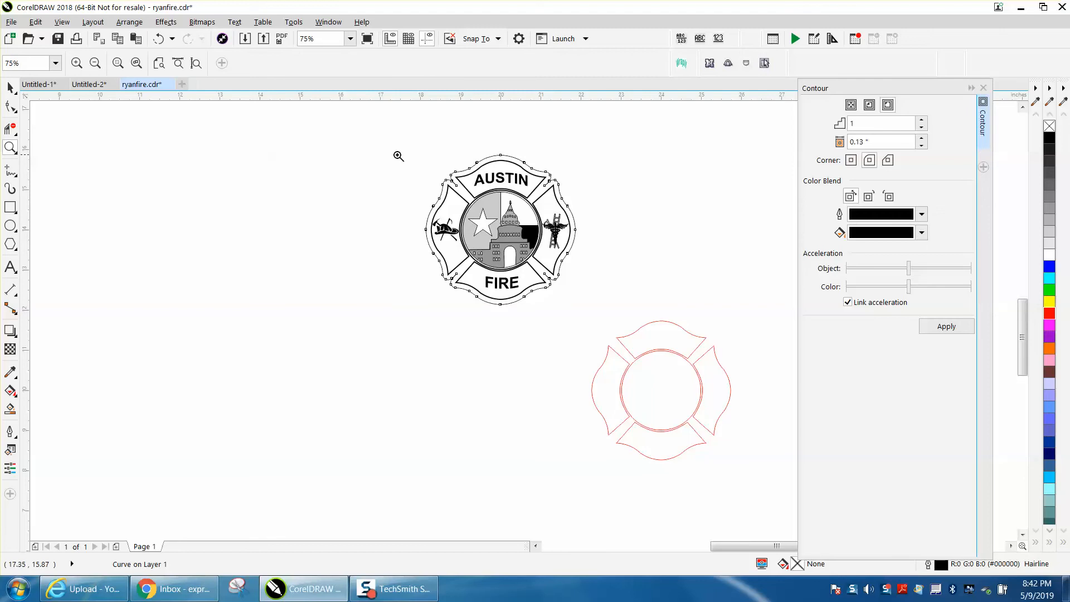
Apply a 0.12-inch contour to the outer badge outline using the Contour docker.
click(134, 63)
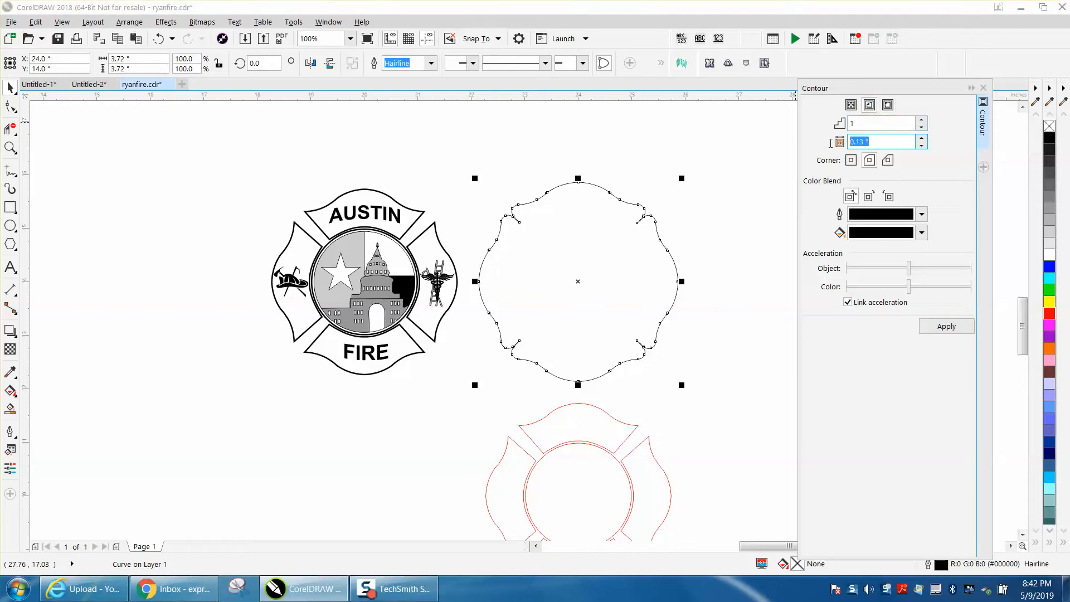
text(.12)
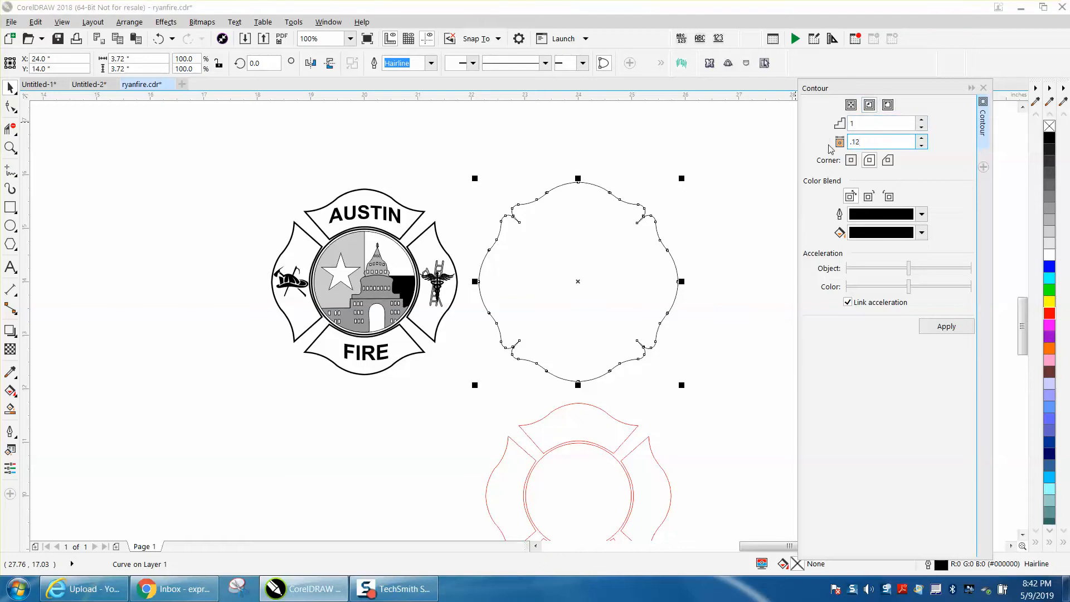
click(946, 326)
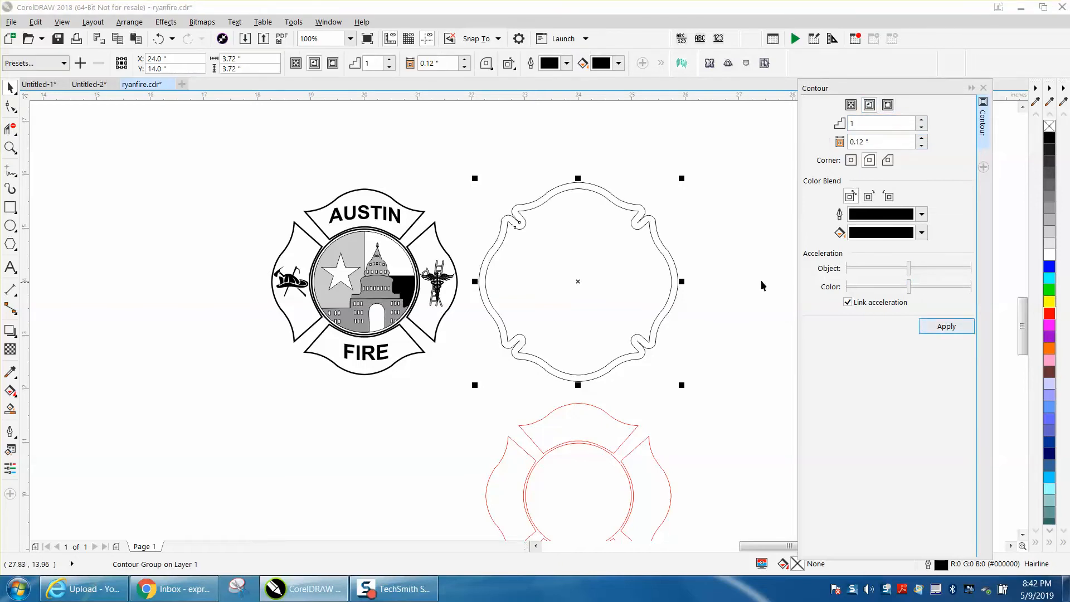
mouse_move(130, 22)
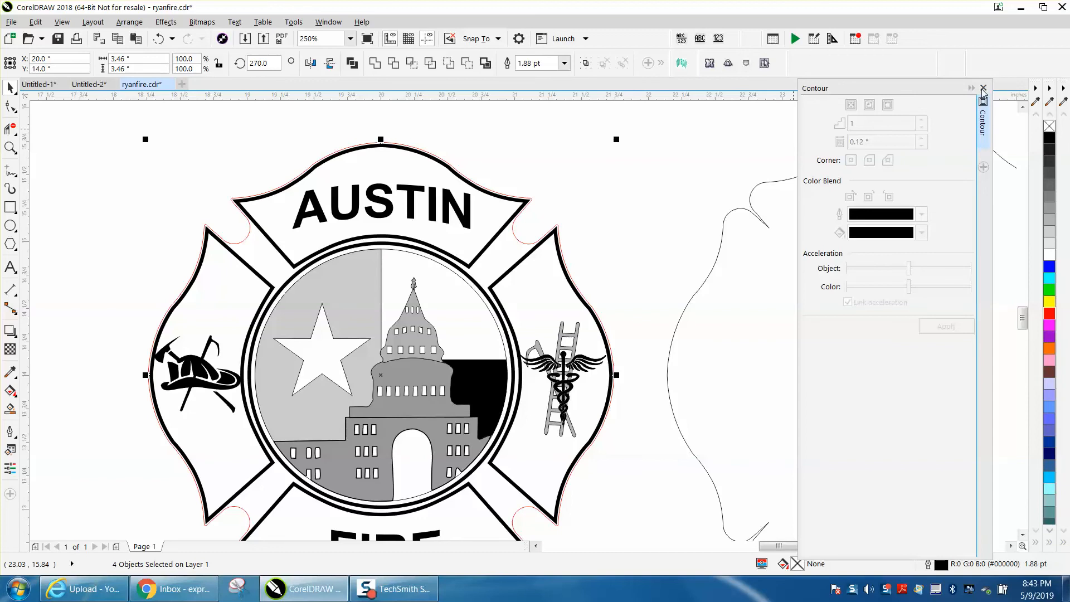
Begin node editing on the 88-node red cut line resting over the badge's outer edge.
click(983, 88)
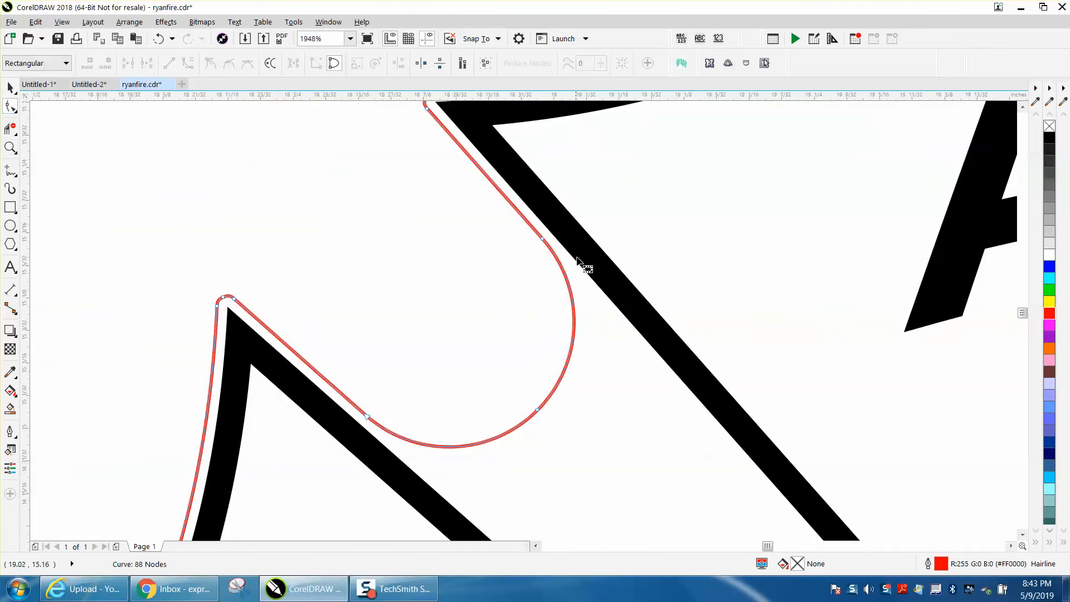
Marquee-select and delete the notch nodes so the red line curves smoothly at the corner.
drag(584, 263, 351, 467)
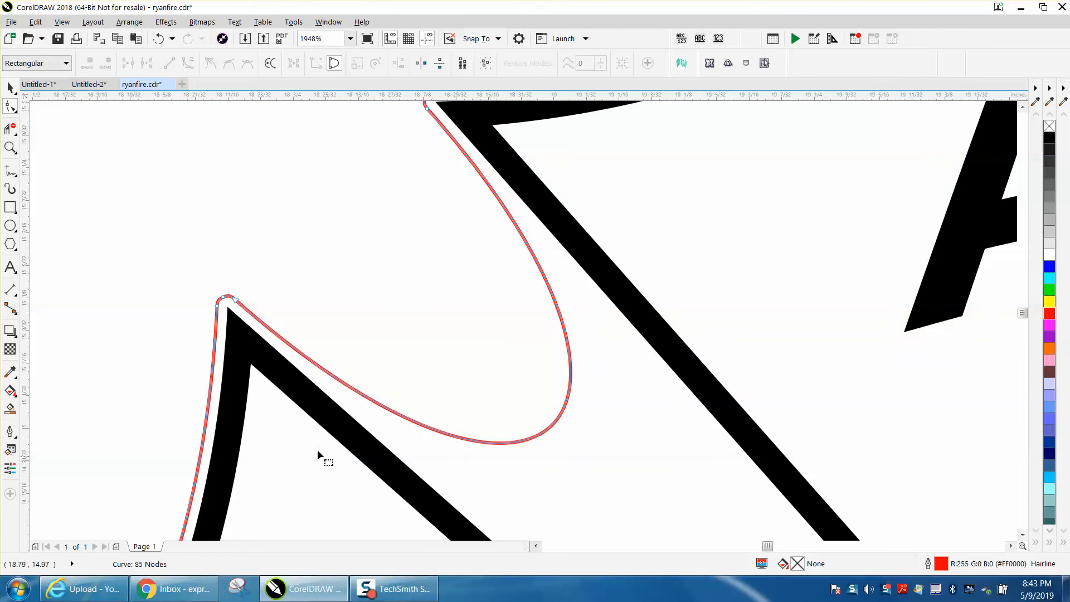
click(232, 300)
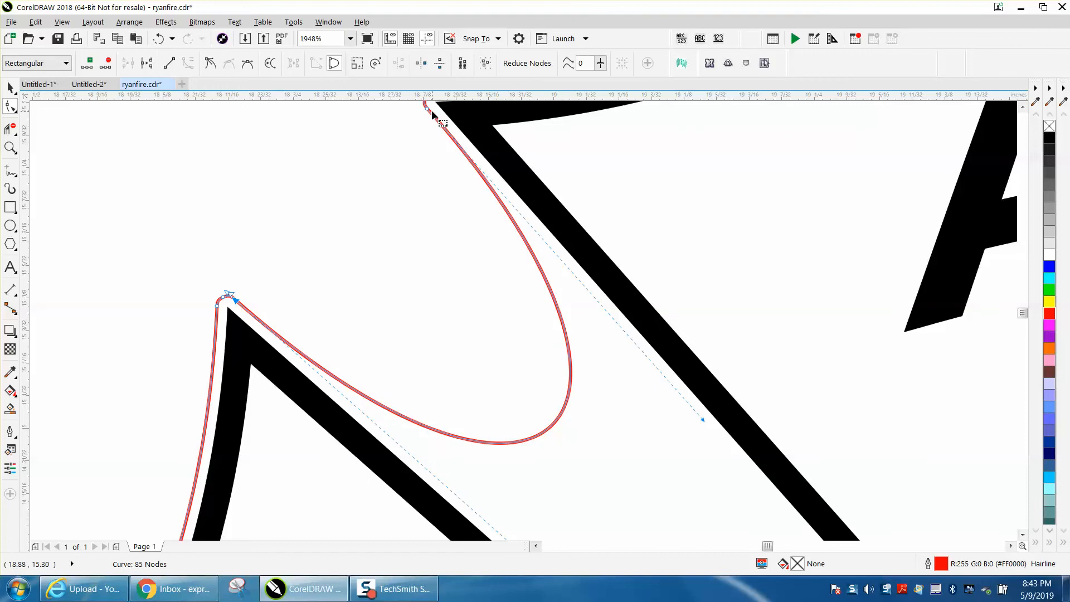
right_click(432, 115)
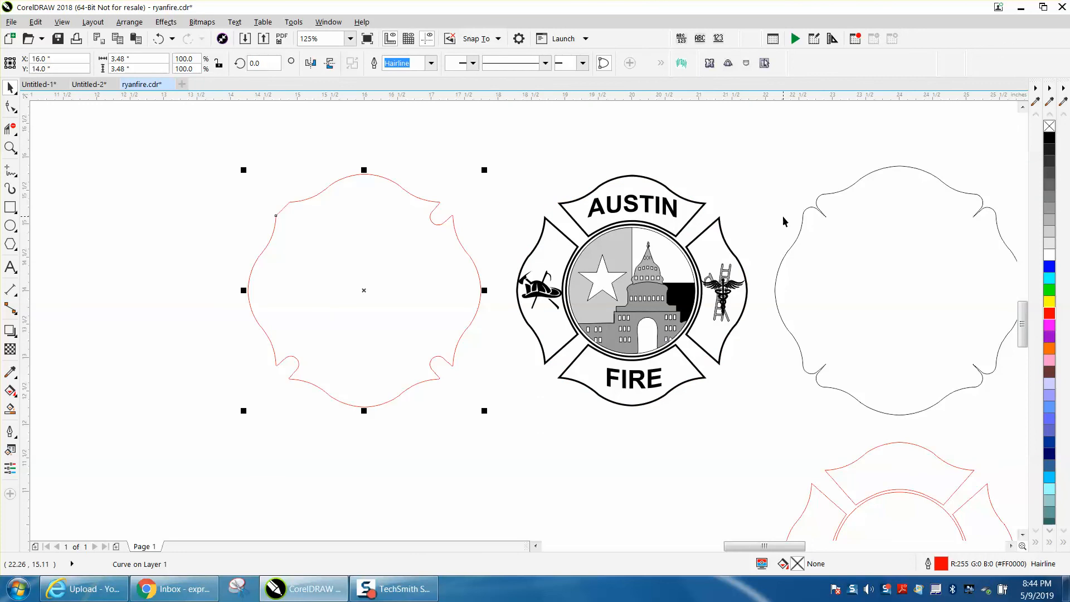
mouse_move(440, 216)
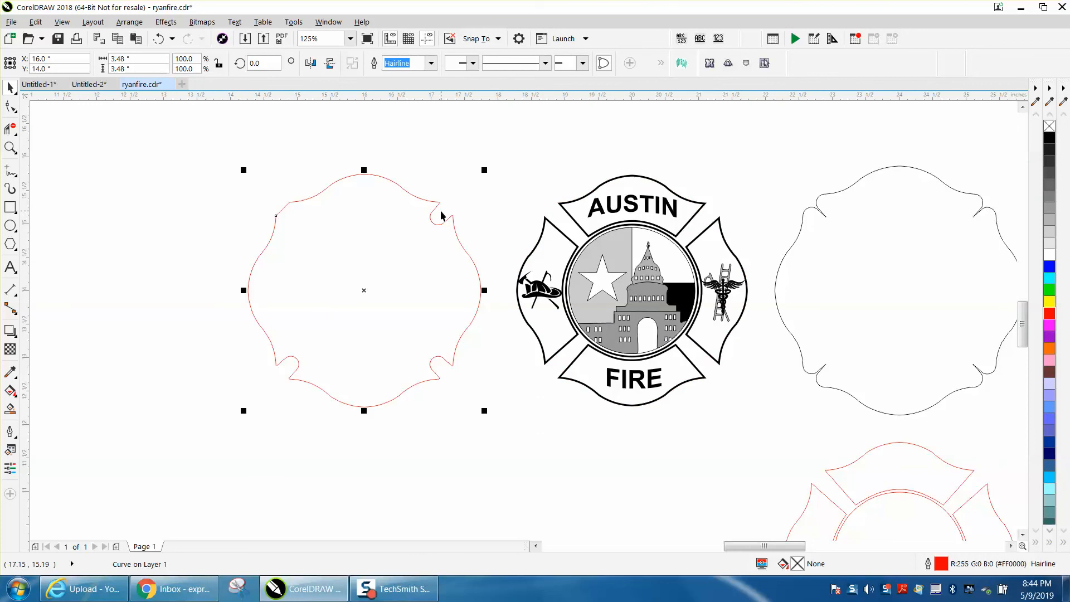
Rotate the red outline copy to 90.0 then 270.0 degrees to check the smoothed corners.
click(263, 62)
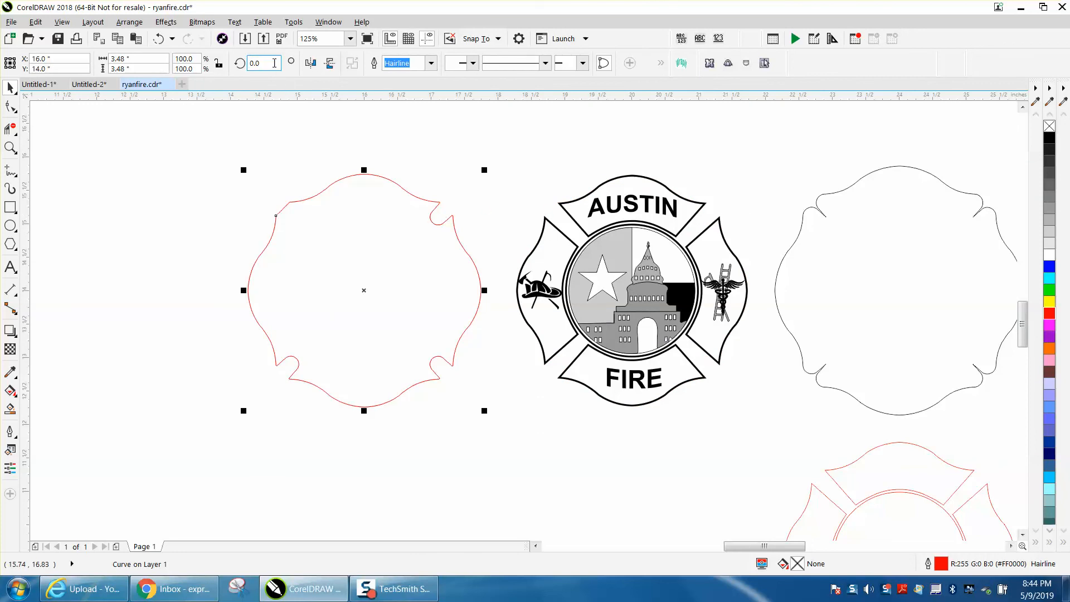
text(90.0)
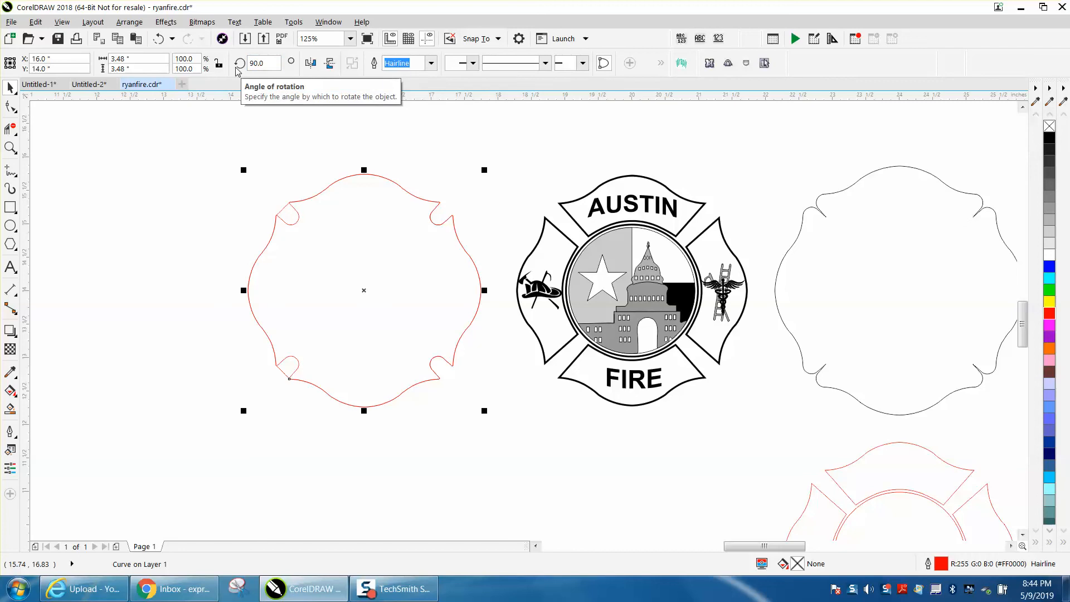
text(270.0)
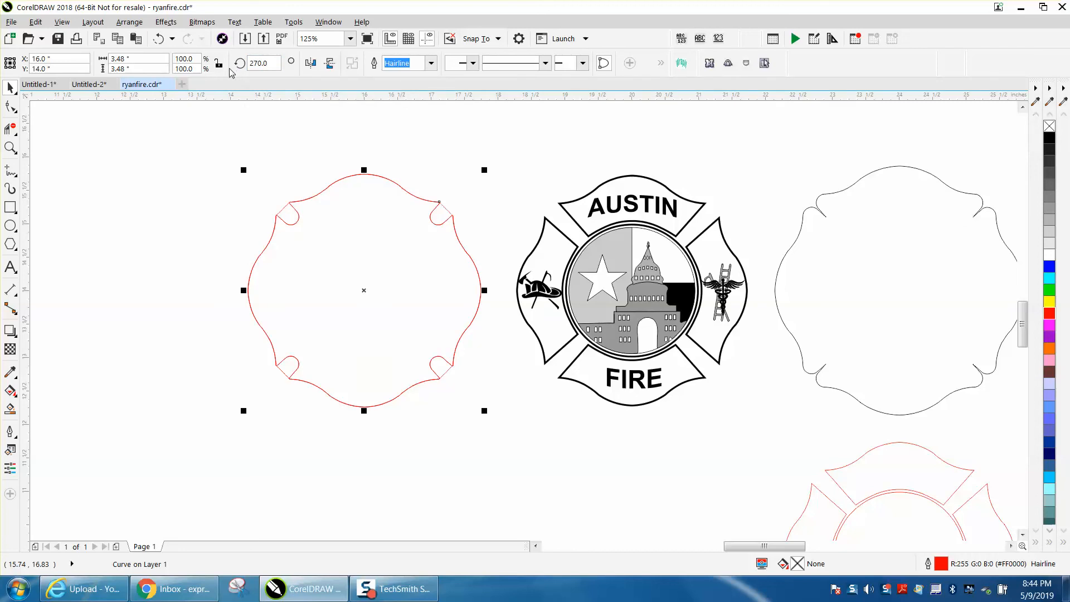
mouse_move(354, 235)
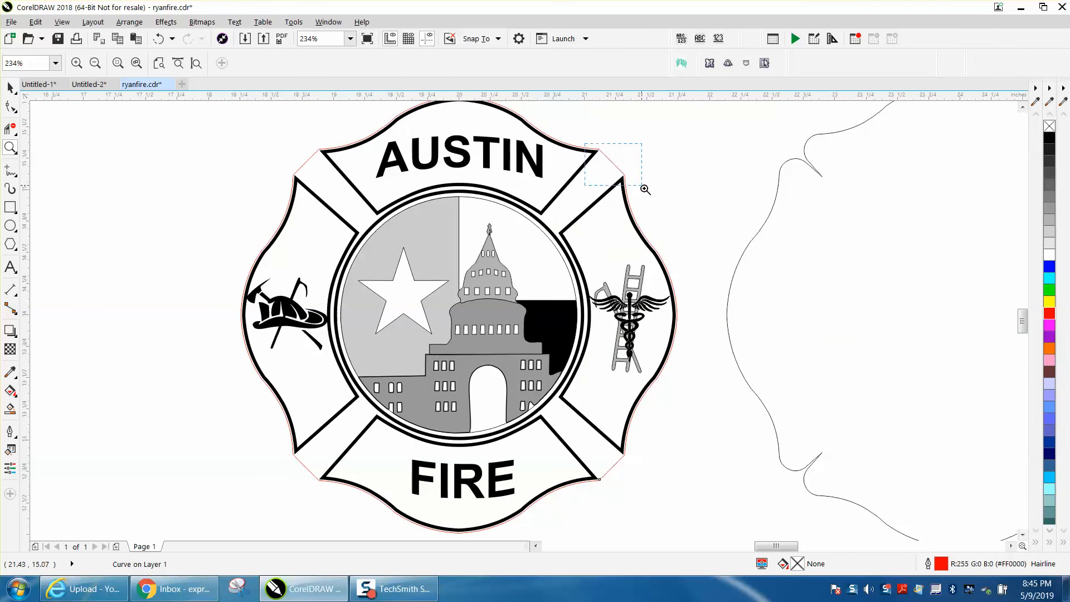
drag(585, 142, 640, 189)
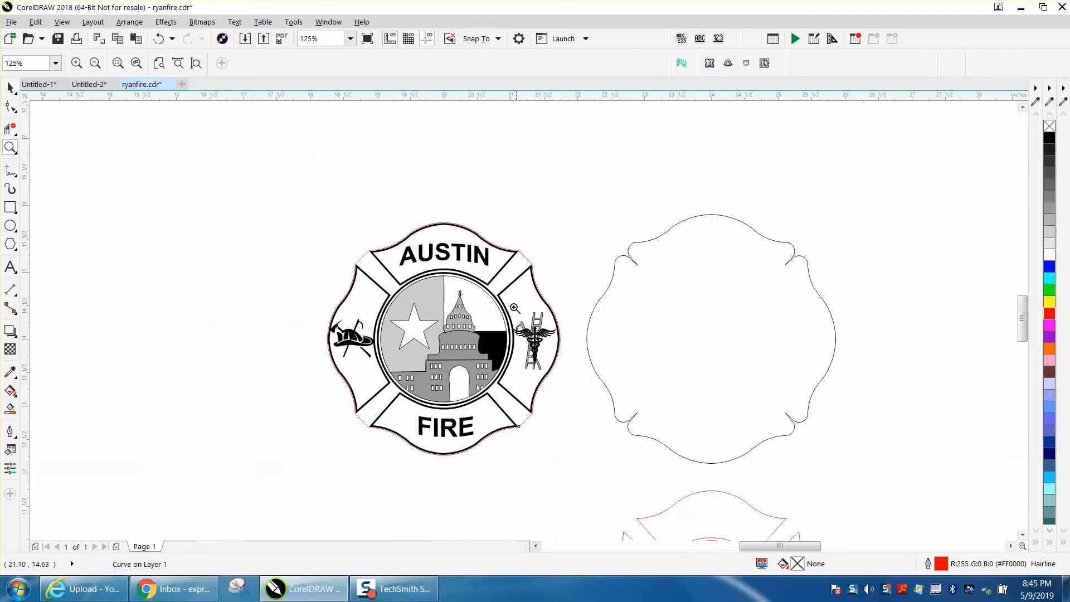
mouse_move(375, 226)
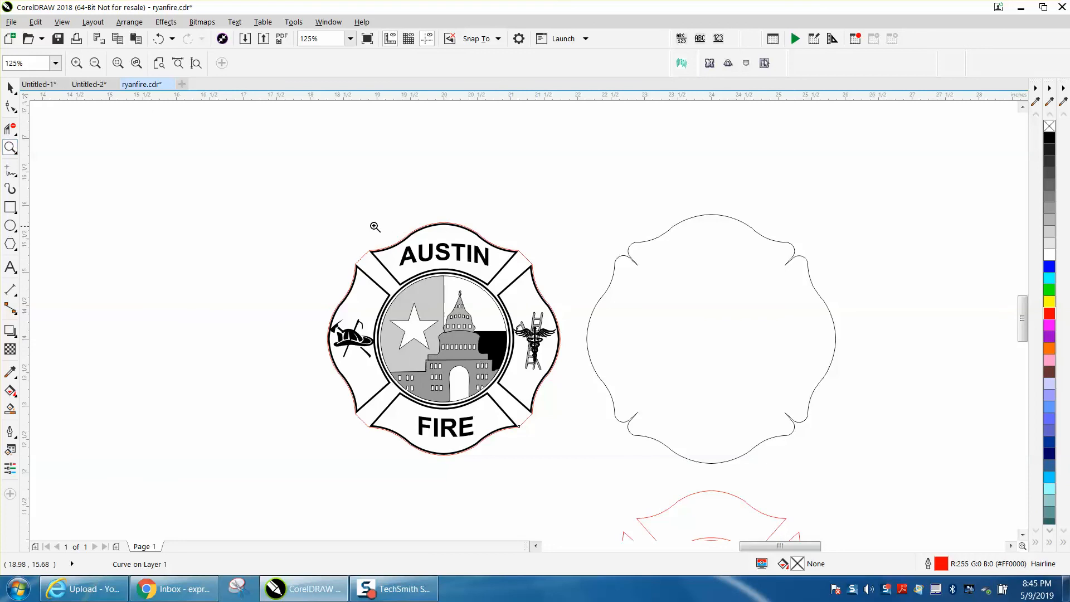
click(375, 227)
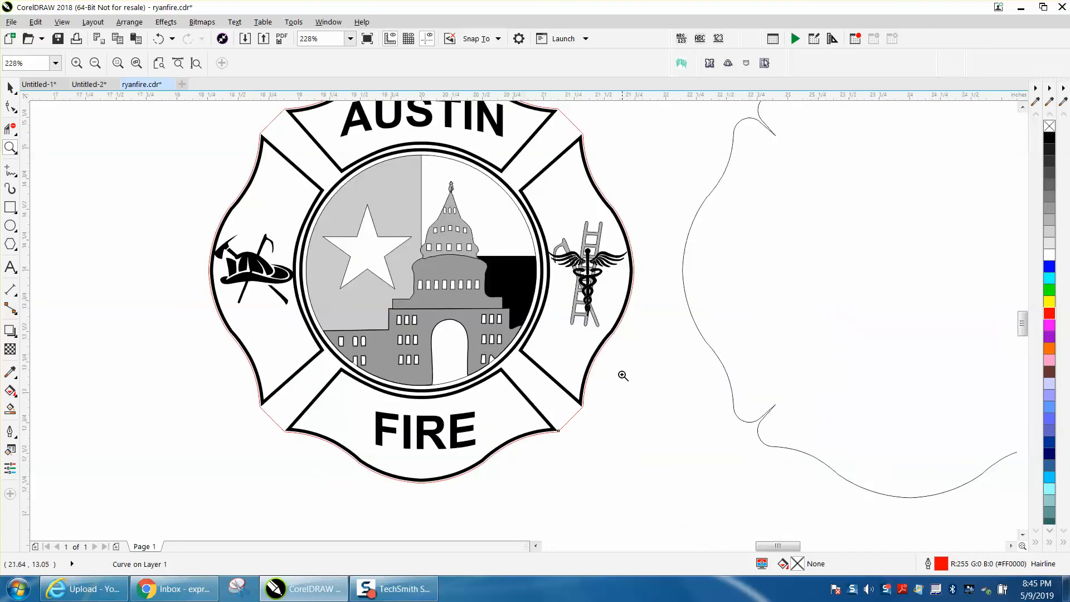